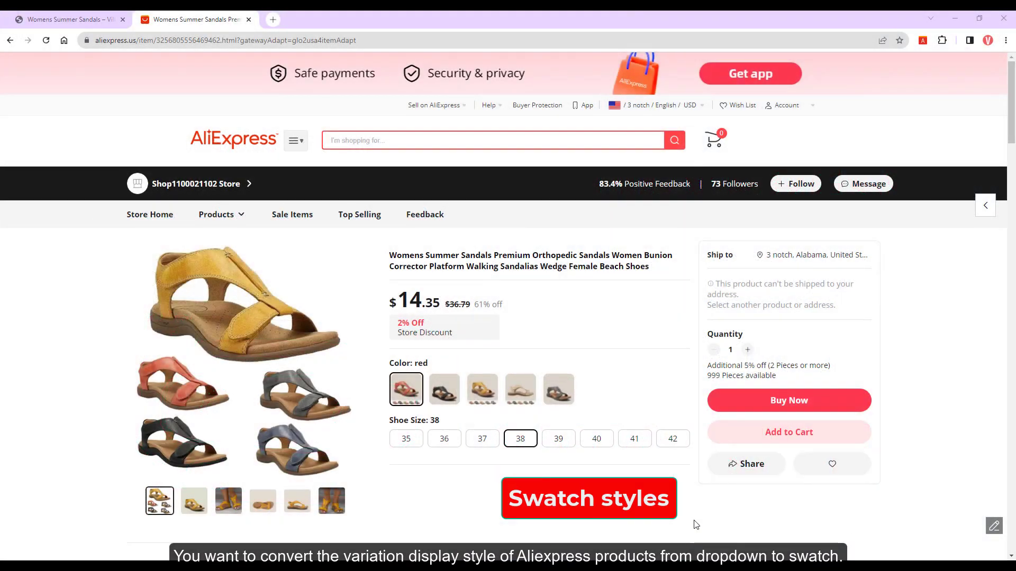
View the black sandal variant and its colour and shoe size options on AliExpress.
{"action": "left_click", "coordinate": [443, 390]}
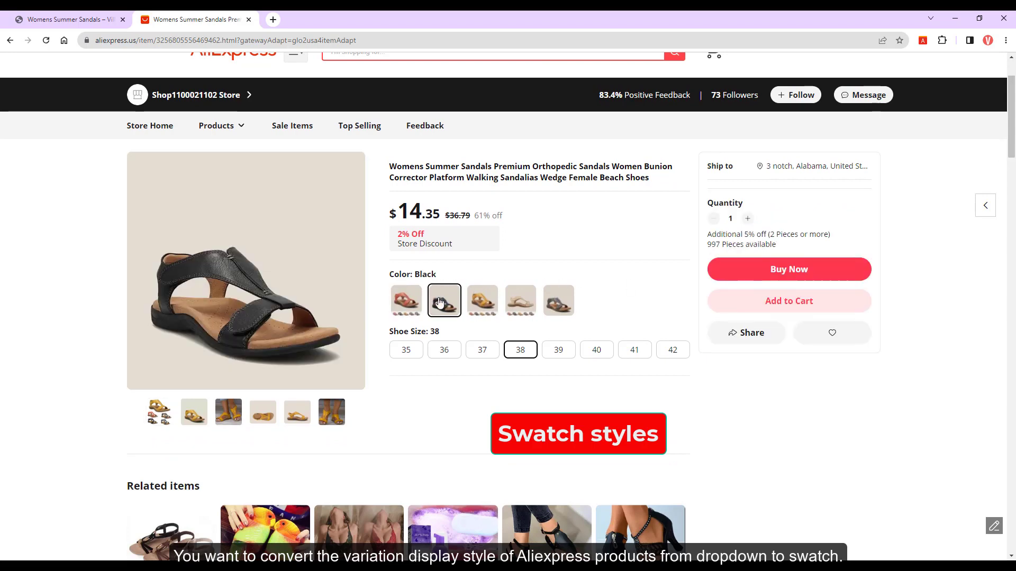
{"action": "left_click", "coordinate": [558, 299]}
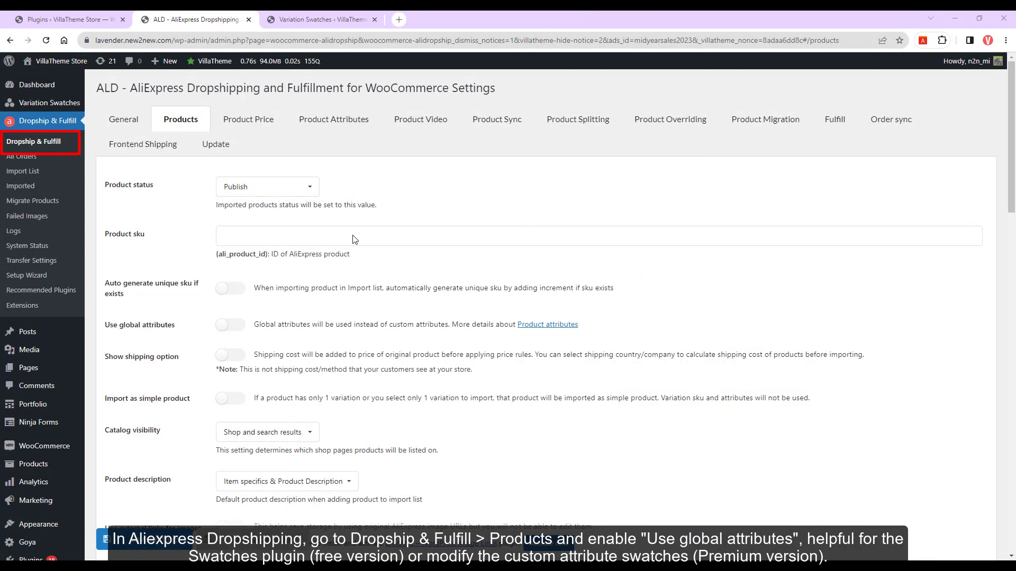
{"action": "mouse_move", "coordinate": [128, 173]}
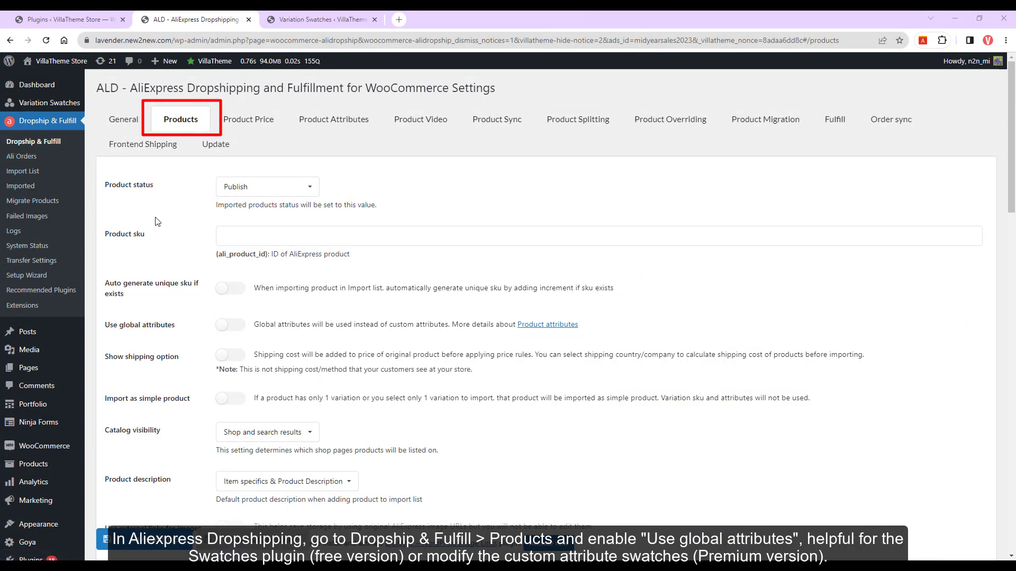
Enable Use global attributes for imported products in the ALD Products settings.
{"action": "left_click", "coordinate": [230, 325]}
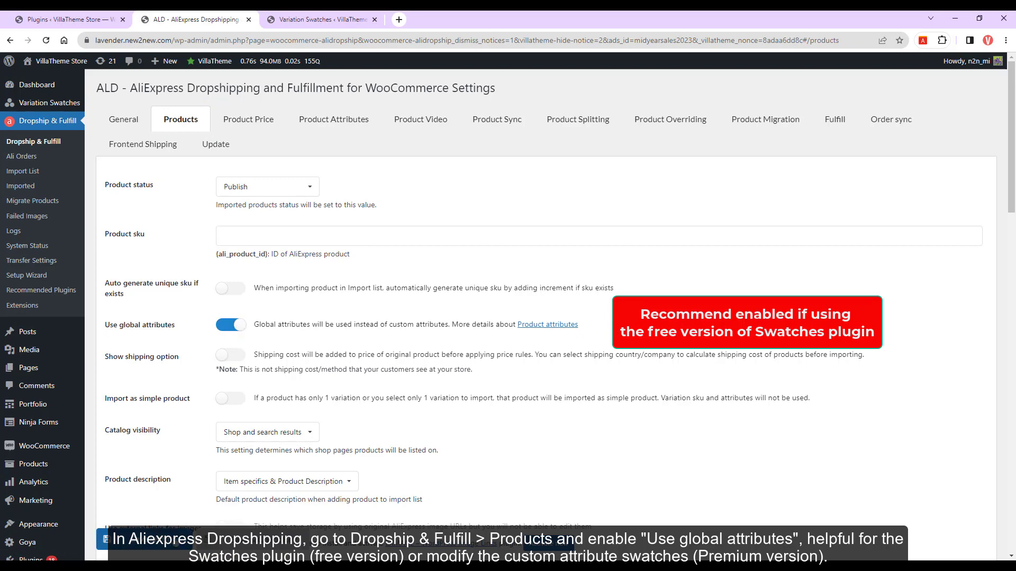
{"action": "left_click", "coordinate": [322, 19]}
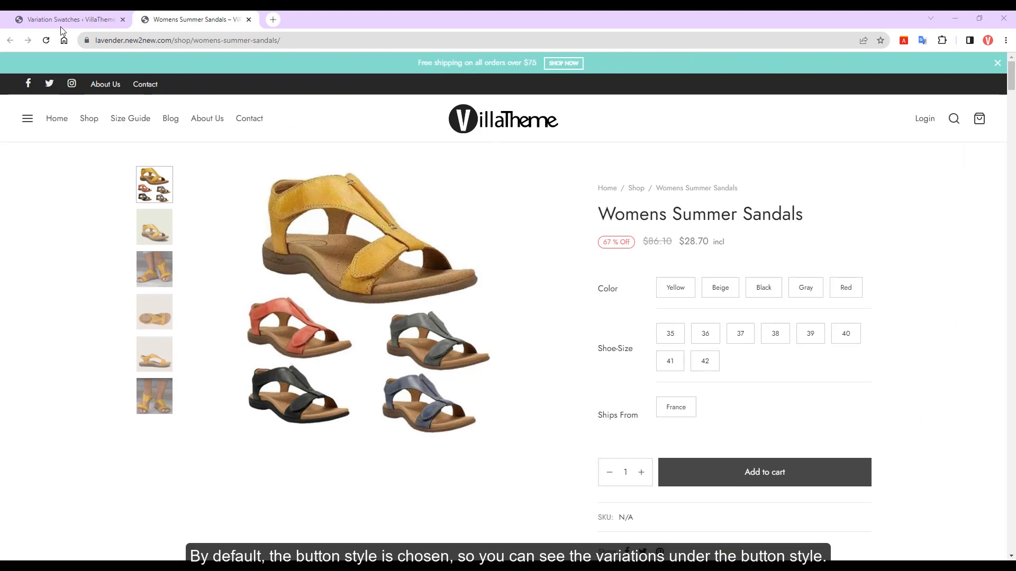
Bring up the Variation Swatches Global Attributes settings, then return to the sandal product page.
{"action": "left_click", "coordinate": [68, 19]}
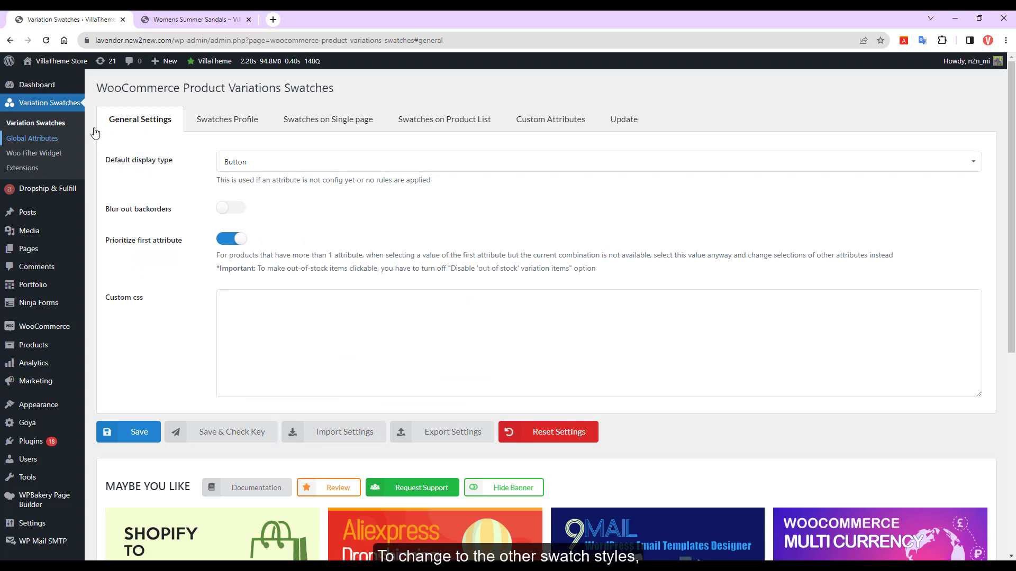
{"action": "mouse_move", "coordinate": [32, 137]}
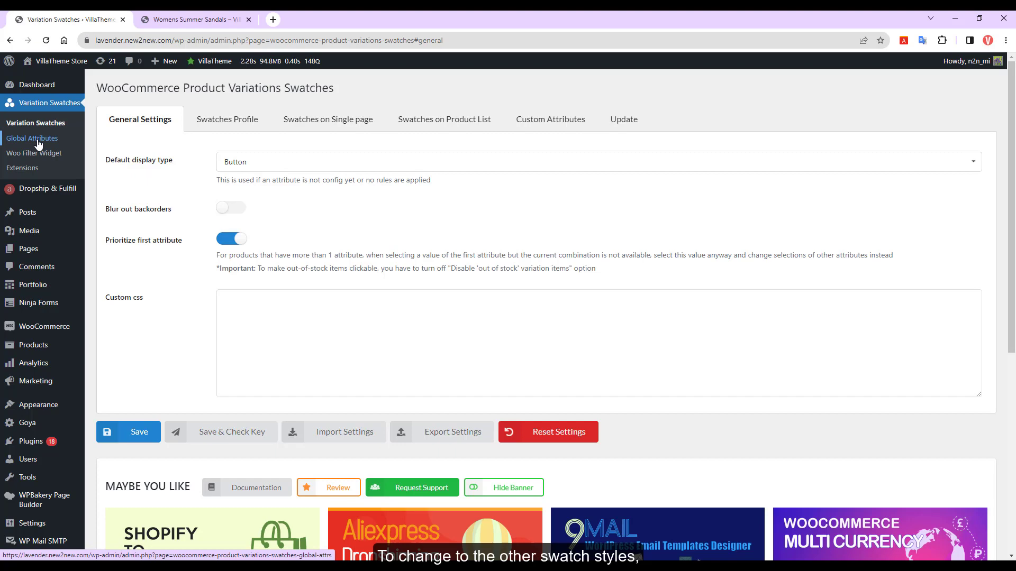
{"action": "left_click", "coordinate": [32, 138]}
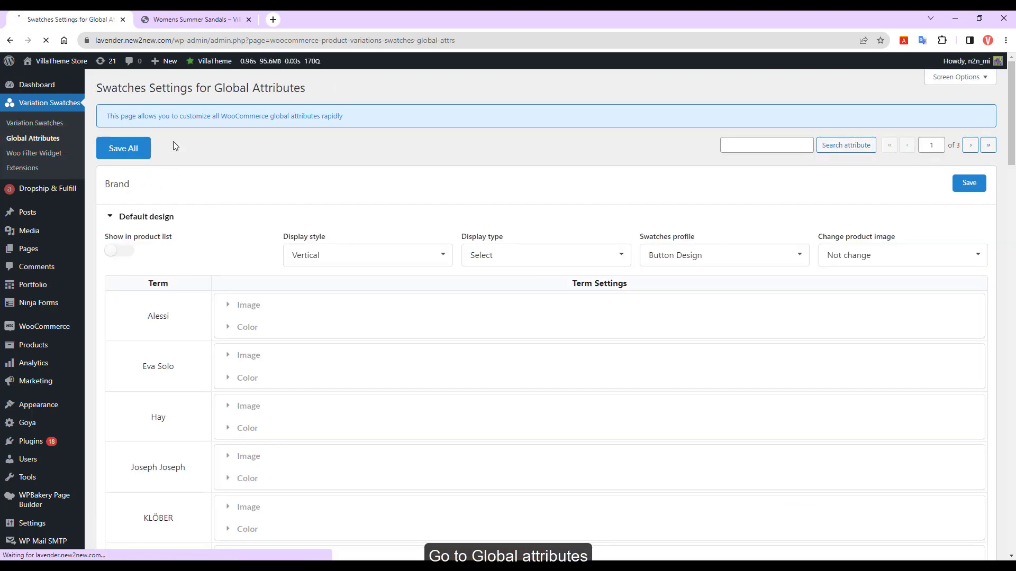
{"action": "left_click", "coordinate": [193, 19]}
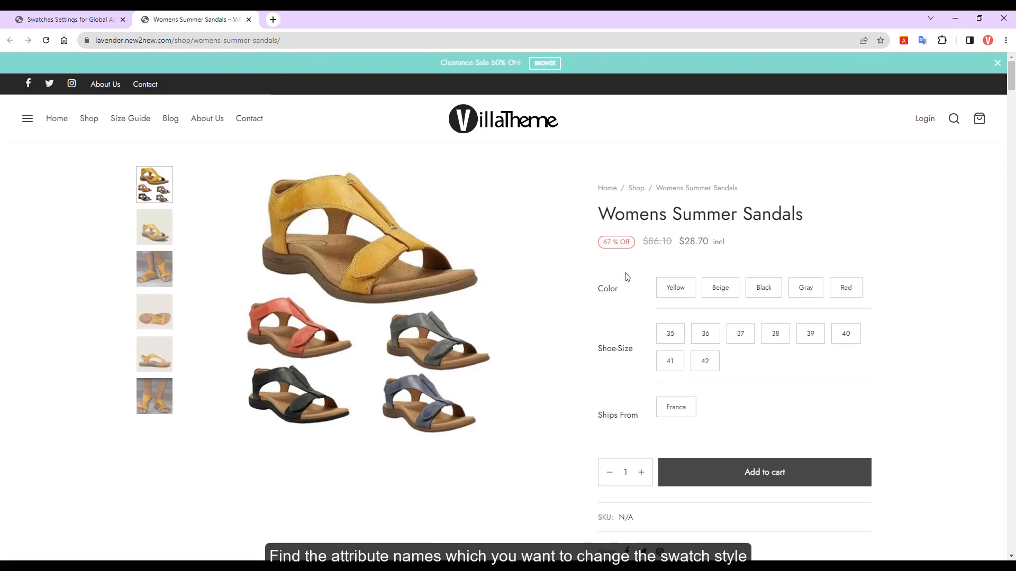
{"action": "mouse_move", "coordinate": [601, 350]}
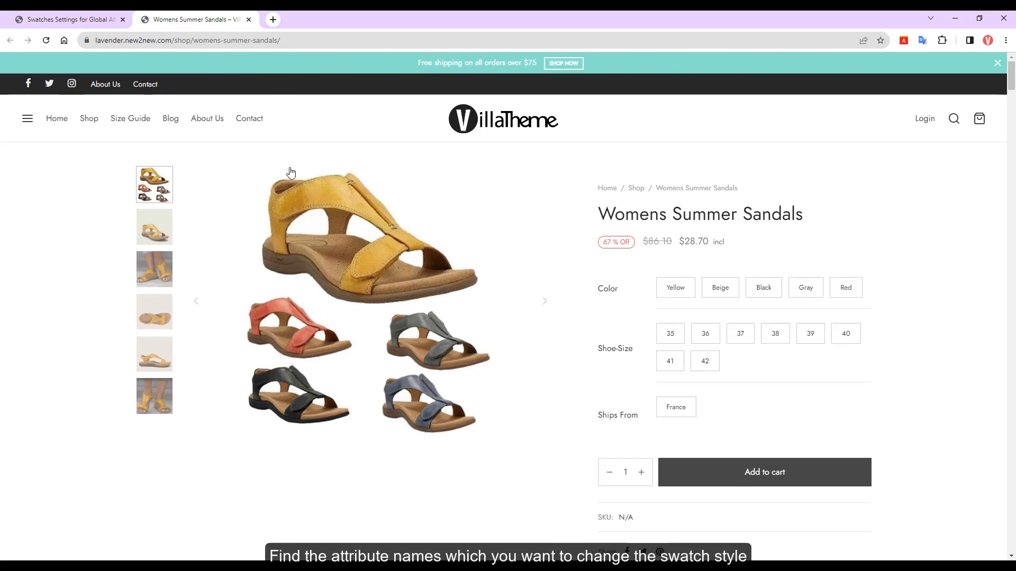
Search the global attributes for 'color' and review its Display type and Swatches profile choices.
{"action": "left_click", "coordinate": [64, 19]}
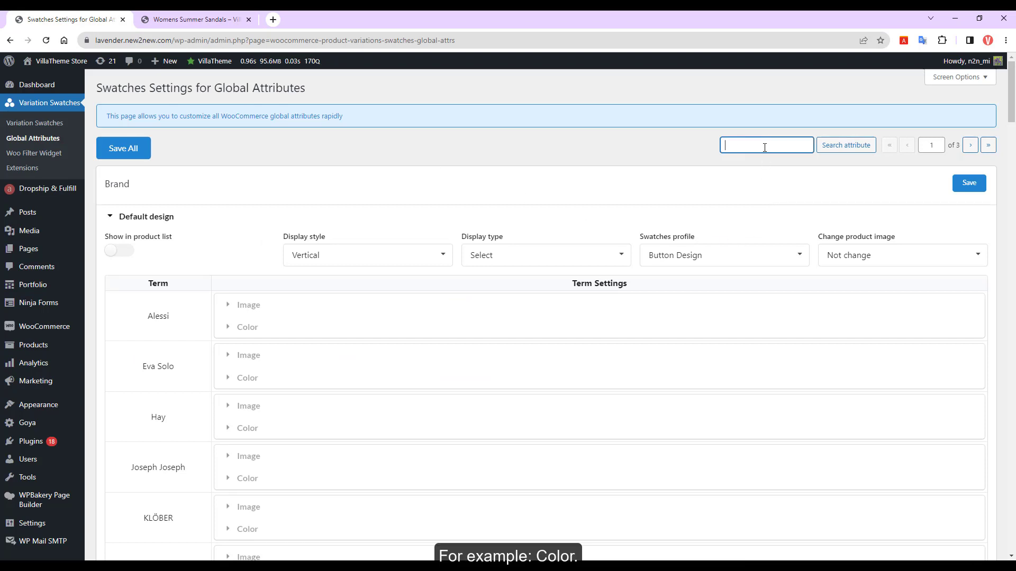
{"action": "type", "text": "color"}
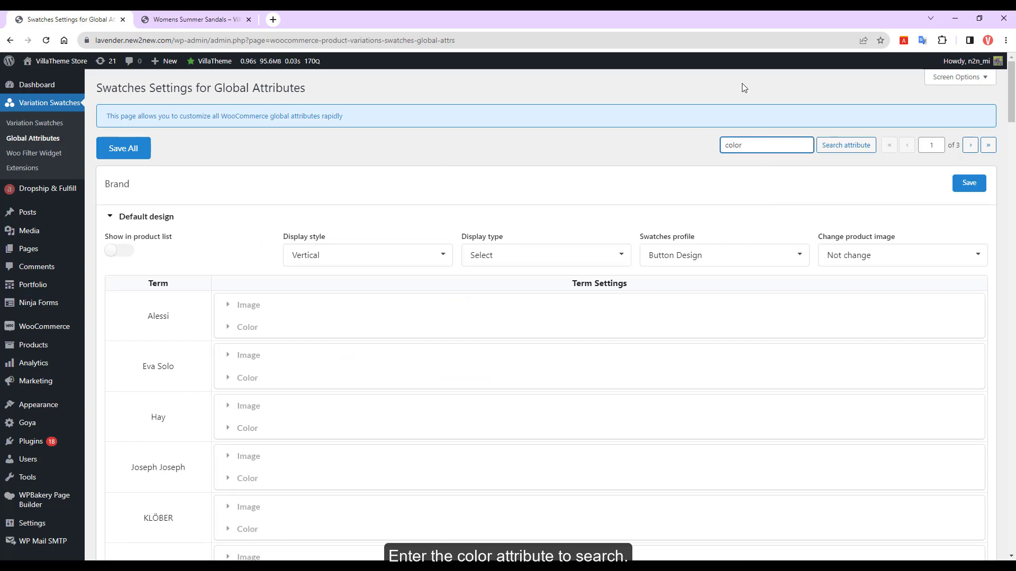
{"action": "left_click", "coordinate": [845, 145]}
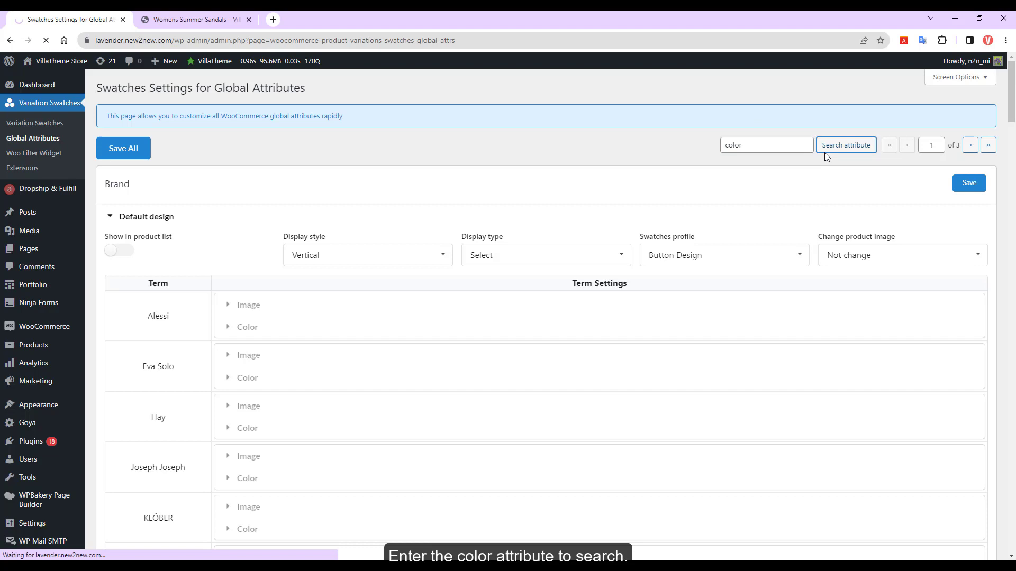
{"action": "left_click", "coordinate": [846, 145]}
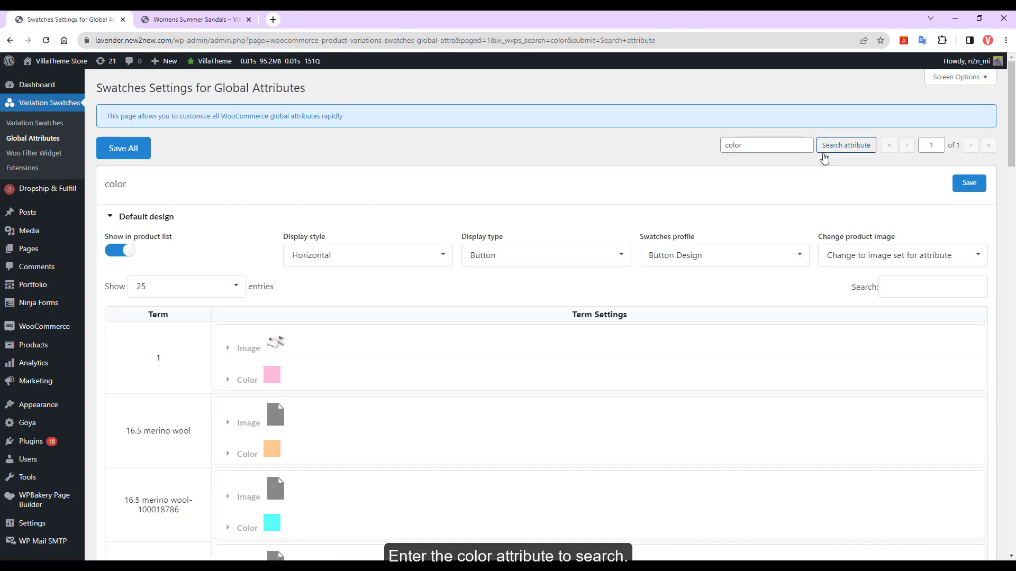
{"action": "mouse_move", "coordinate": [821, 153]}
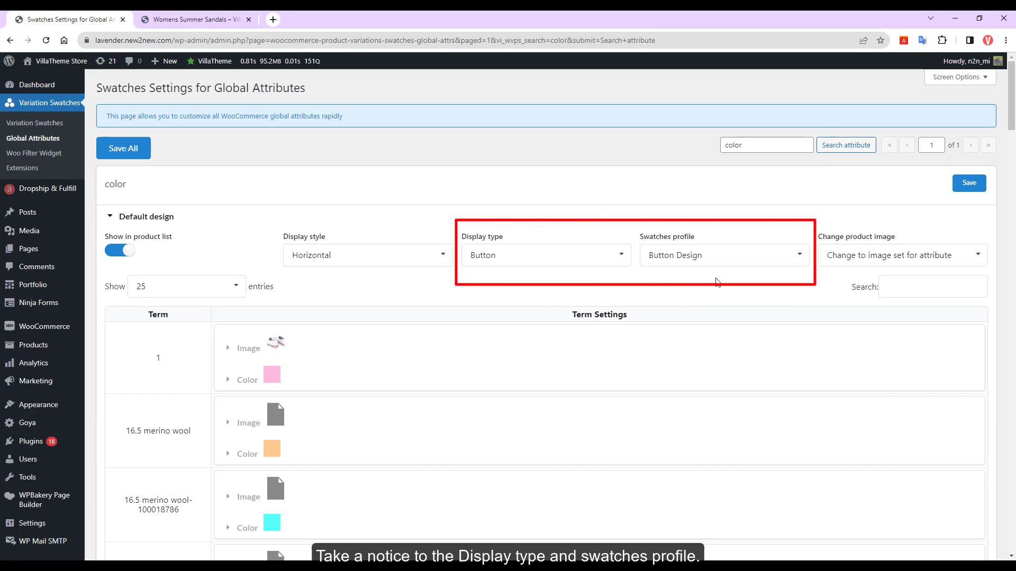
{"action": "left_click", "coordinate": [545, 255]}
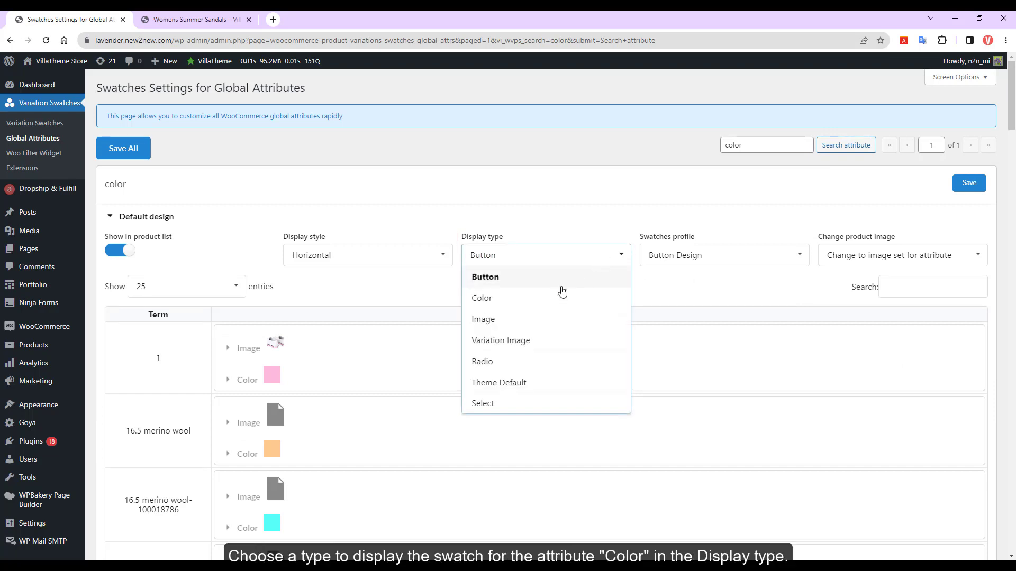
{"action": "mouse_move", "coordinate": [536, 409]}
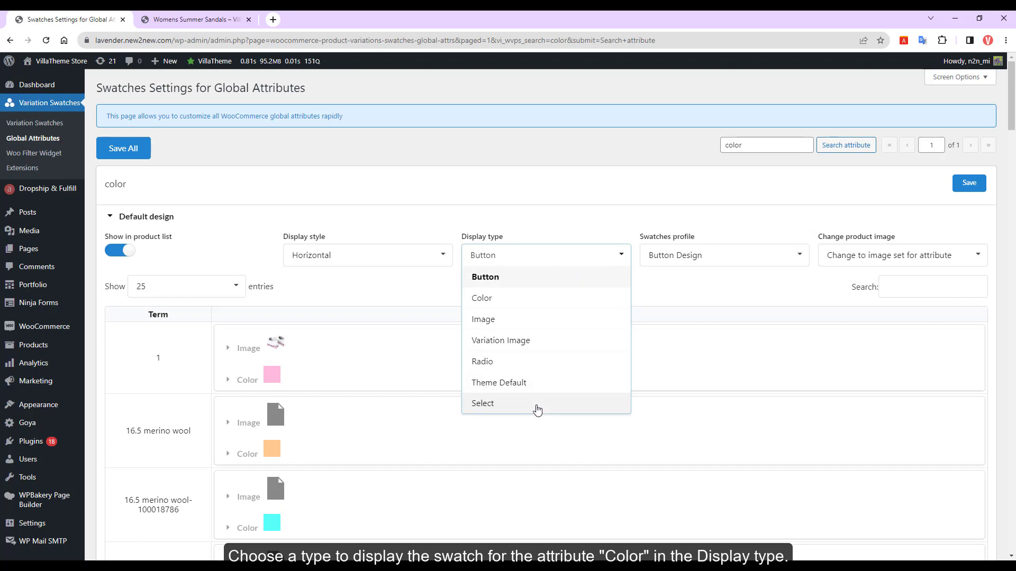
{"action": "left_click", "coordinate": [724, 255]}
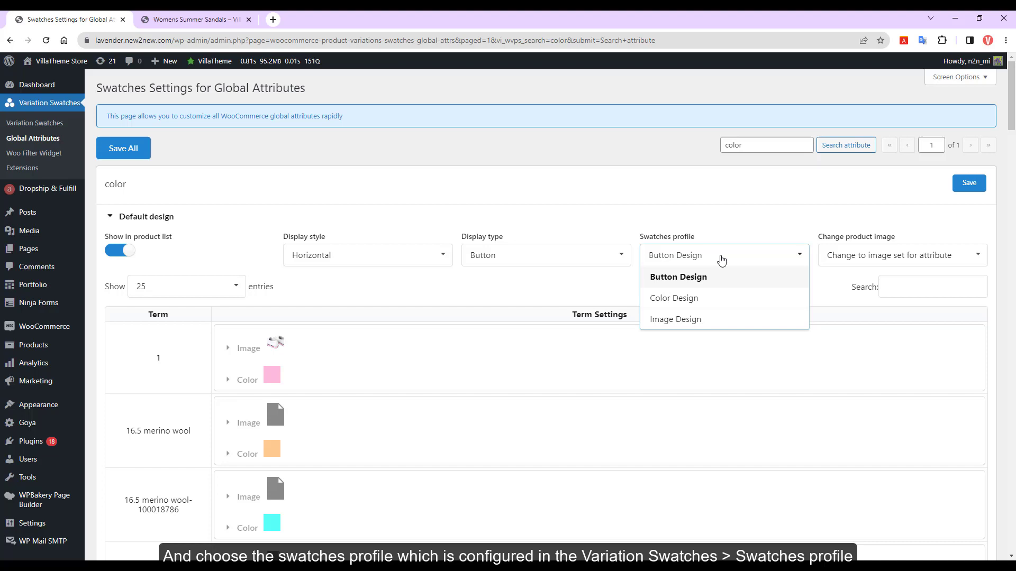
{"action": "mouse_move", "coordinate": [707, 322]}
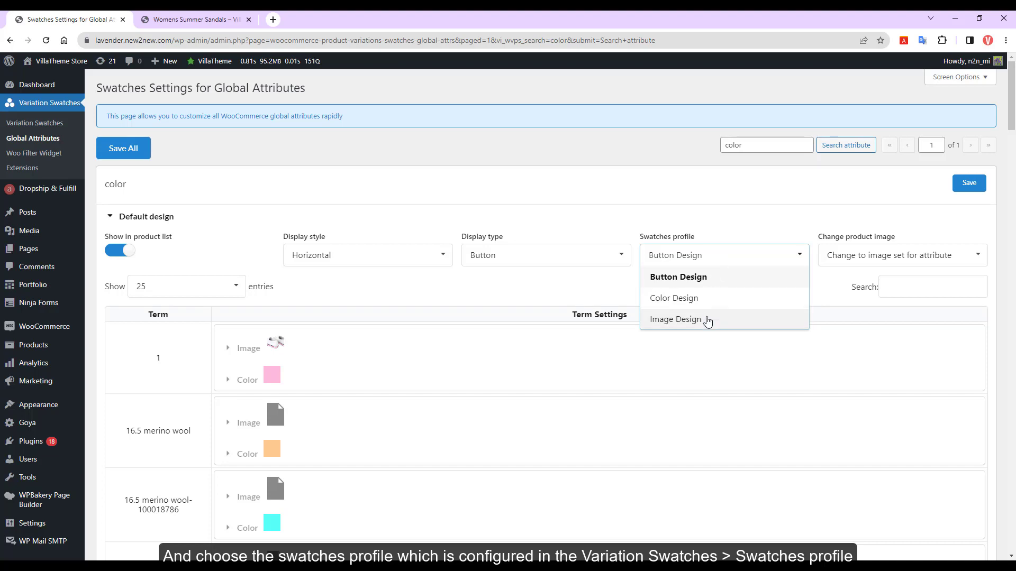
{"action": "mouse_move", "coordinate": [674, 299]}
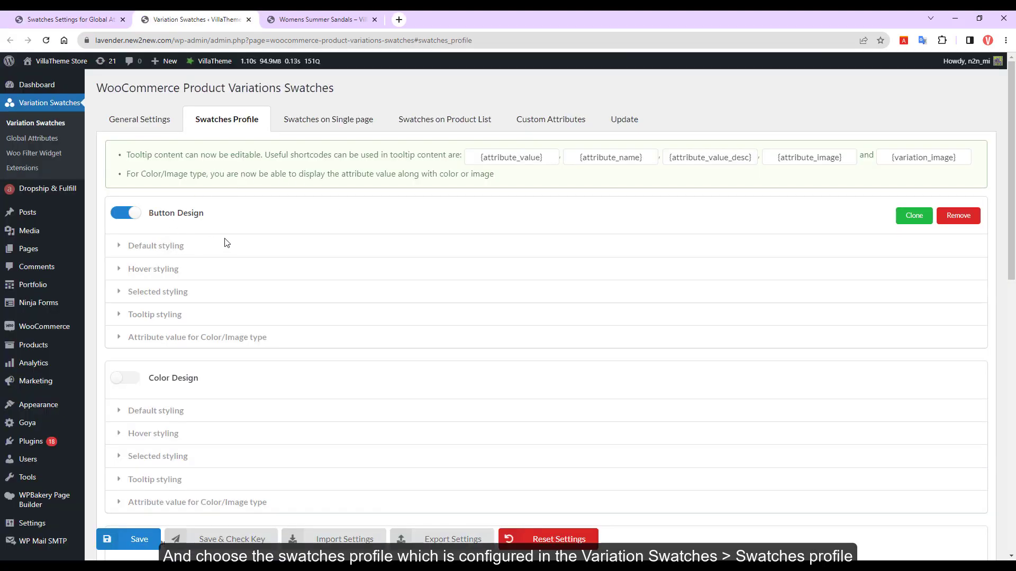
Expand Button Design's Default styling in the Swatches Profile settings to review it.
{"action": "left_click", "coordinate": [155, 244]}
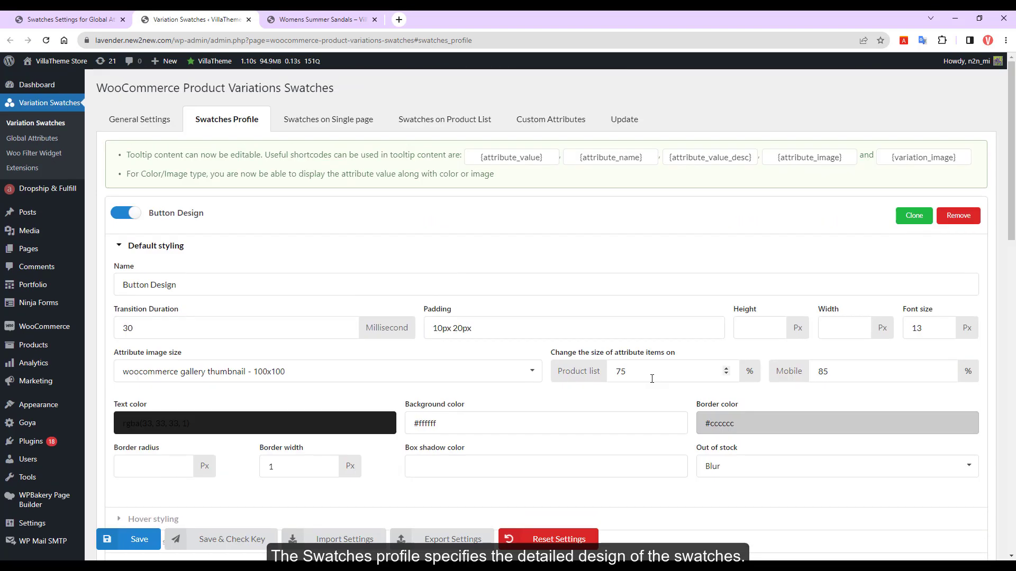
{"action": "scroll", "scroll_direction": "down", "scroll_amount": 3}
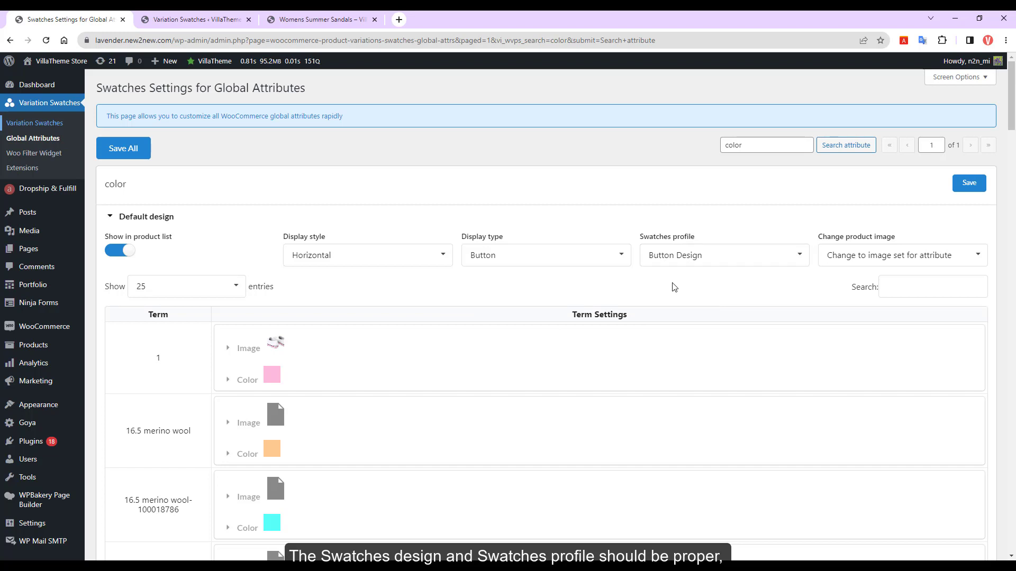
Give color the Image Design profile with Auto detect variation image, then view the storefront sandal.
{"action": "left_click", "coordinate": [545, 255]}
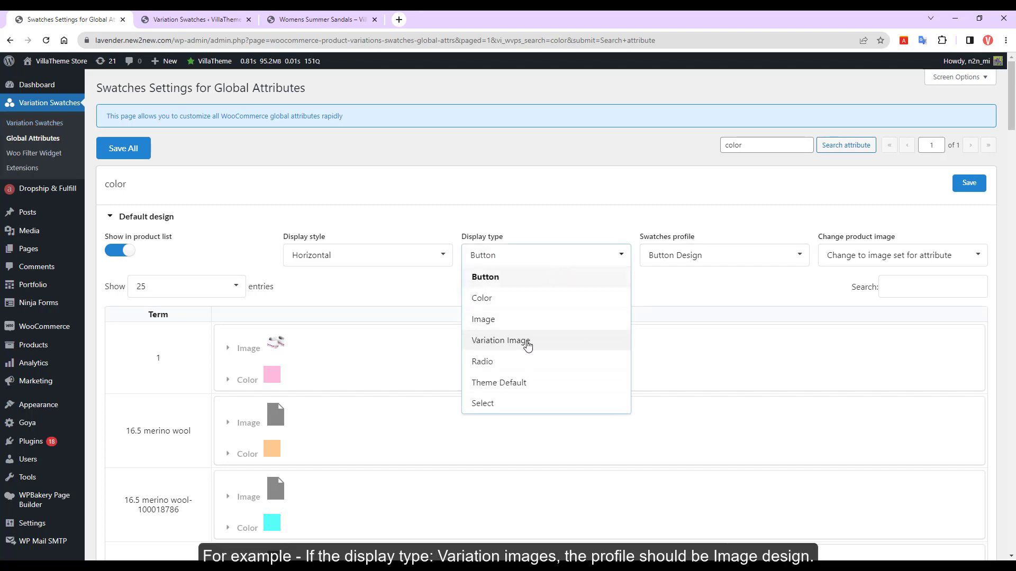
{"action": "left_click", "coordinate": [500, 340]}
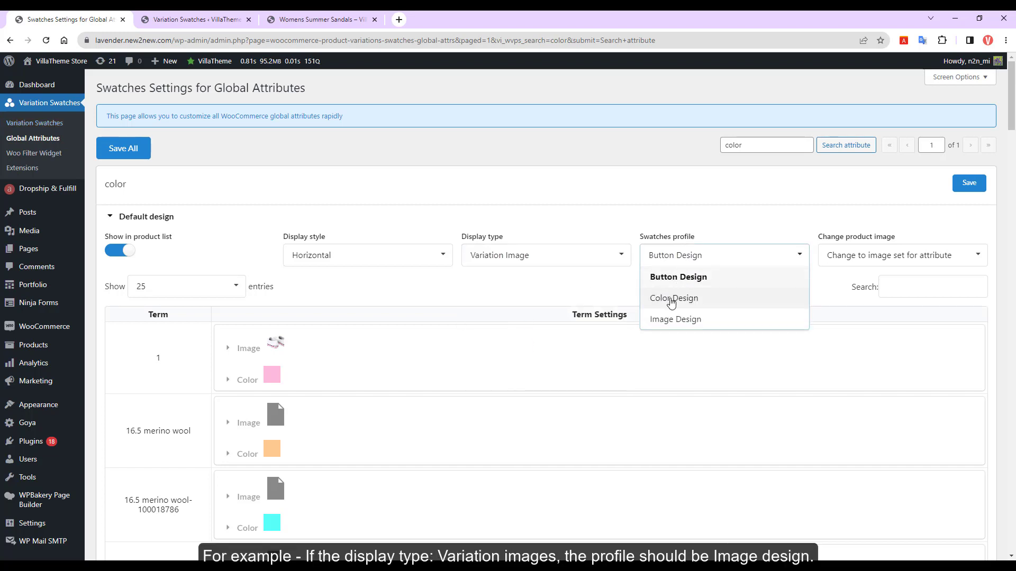
{"action": "left_click", "coordinate": [675, 319]}
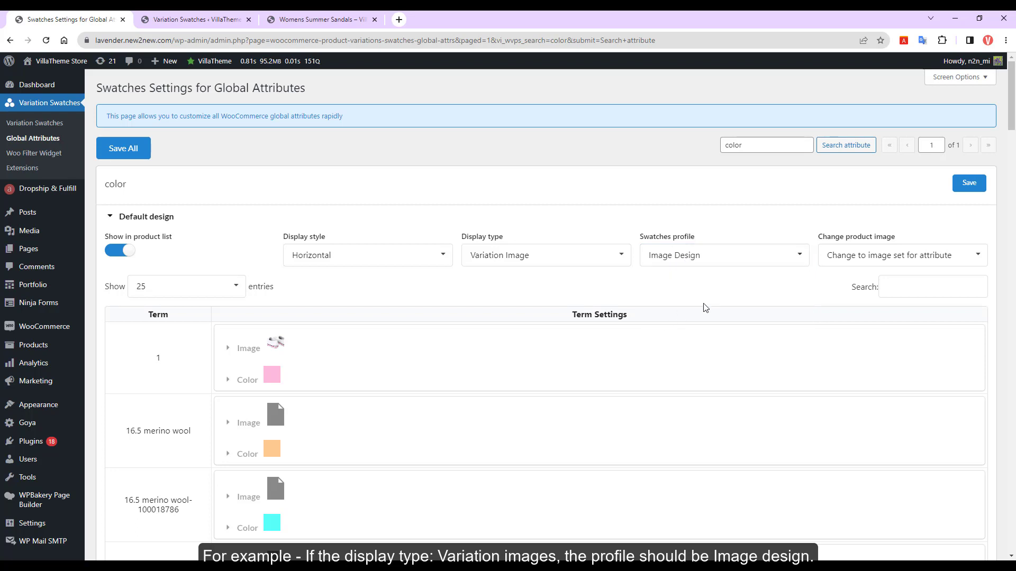
{"action": "left_click", "coordinate": [901, 255]}
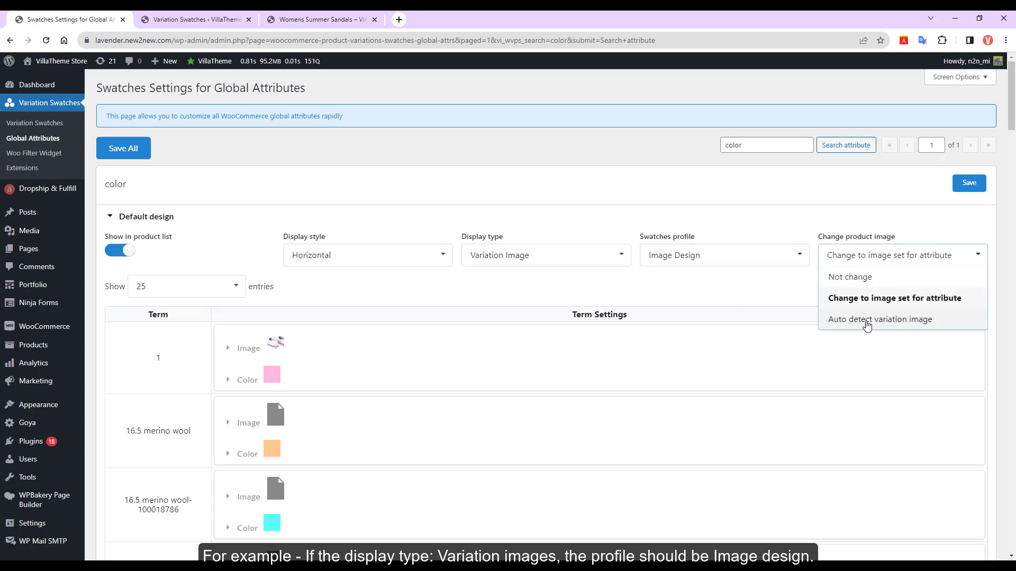
{"action": "left_click", "coordinate": [880, 319]}
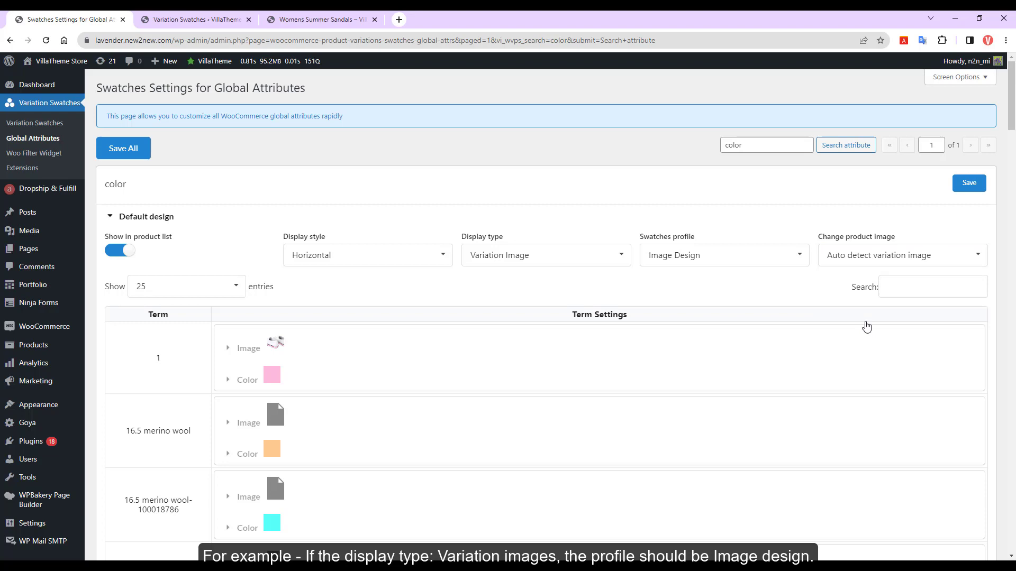
{"action": "left_click", "coordinate": [317, 19]}
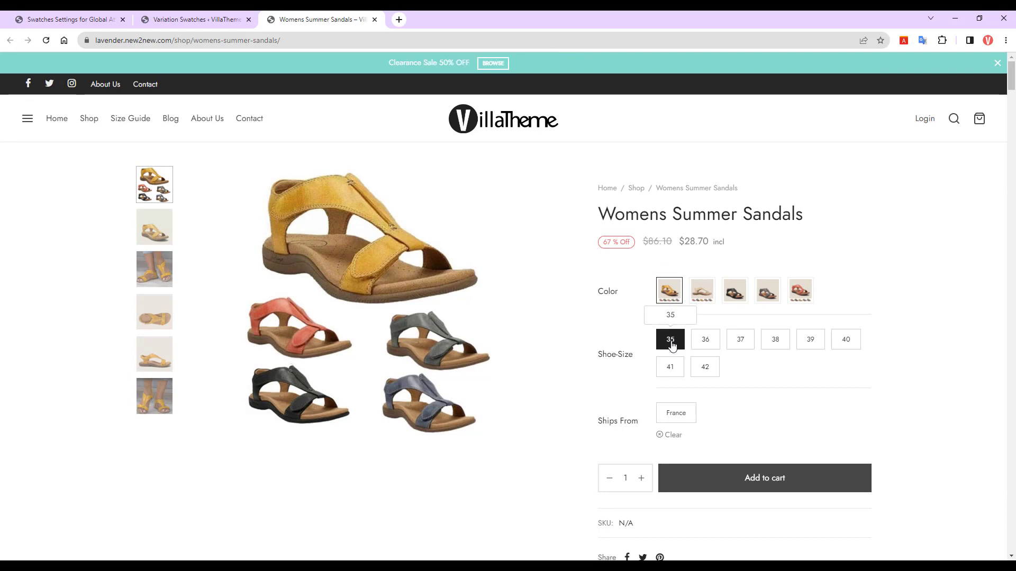
Choose France as Ships From on the sandal page, then return to the swatches settings.
{"action": "left_click", "coordinate": [668, 339]}
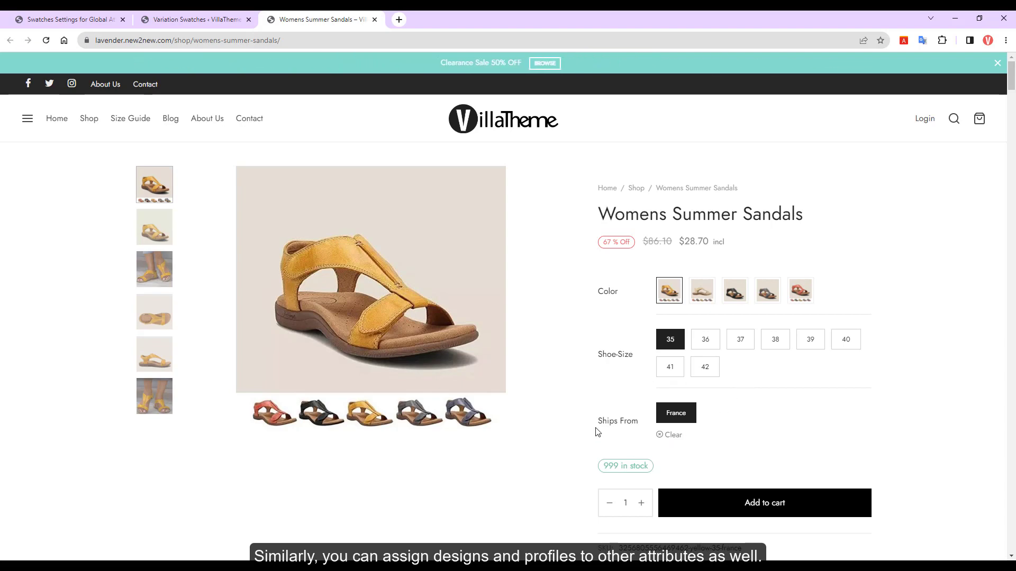
{"action": "left_click", "coordinate": [67, 19]}
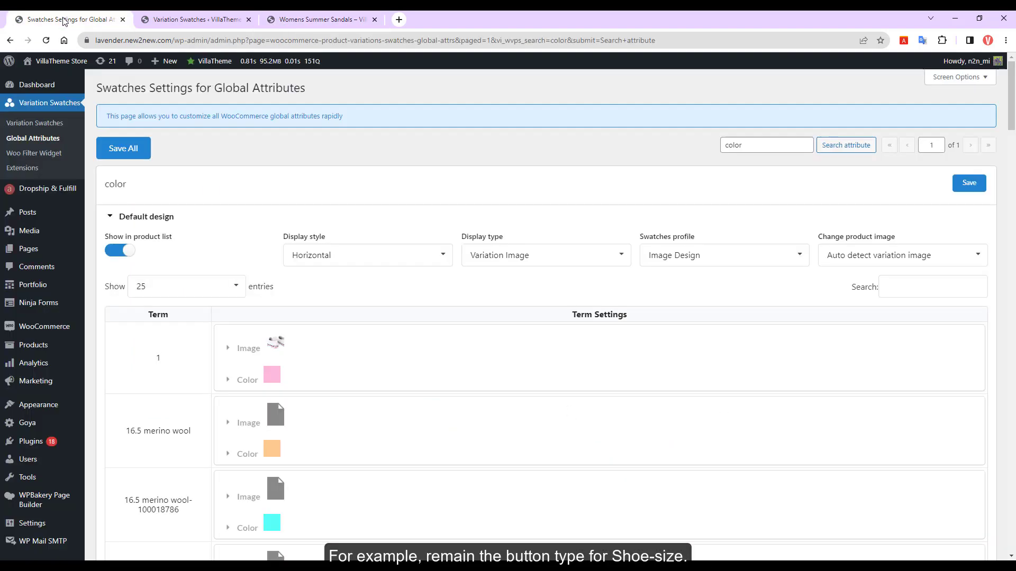
Search for the 'ship' attribute and make Ships From display as a Select dropdown.
{"action": "type", "text": "ship"}
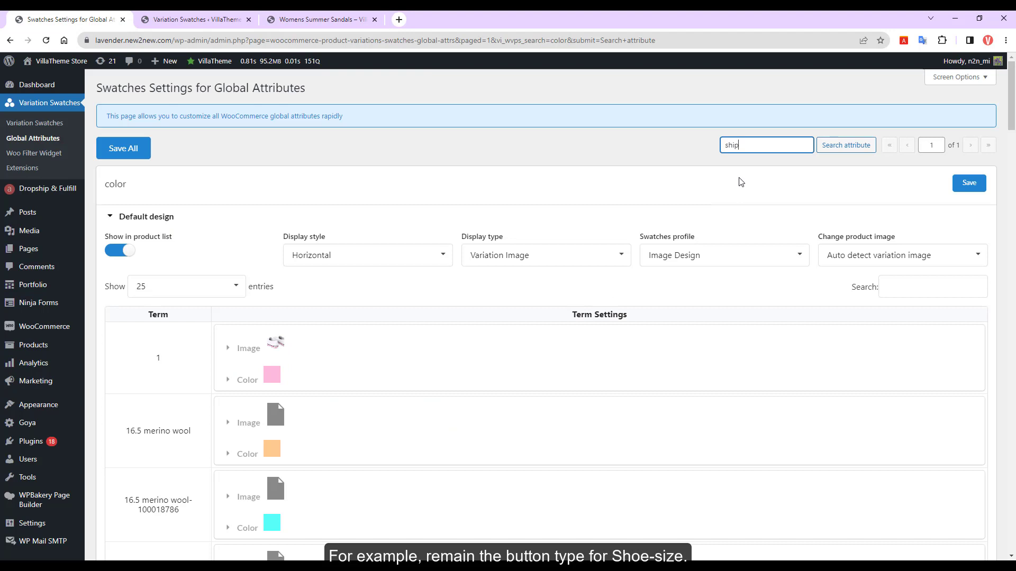
{"action": "left_click", "coordinate": [544, 255]}
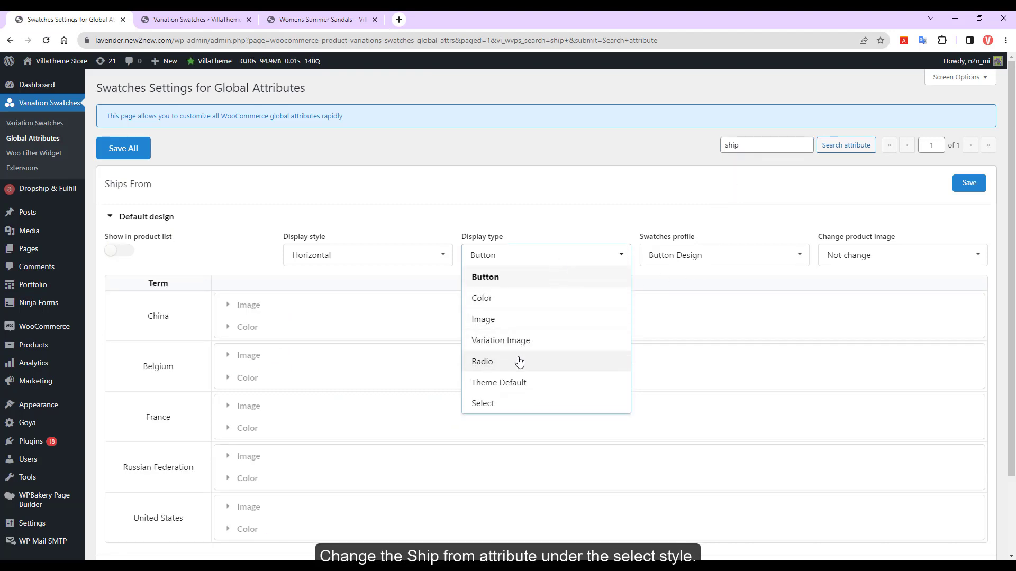
{"action": "left_click", "coordinate": [318, 19]}
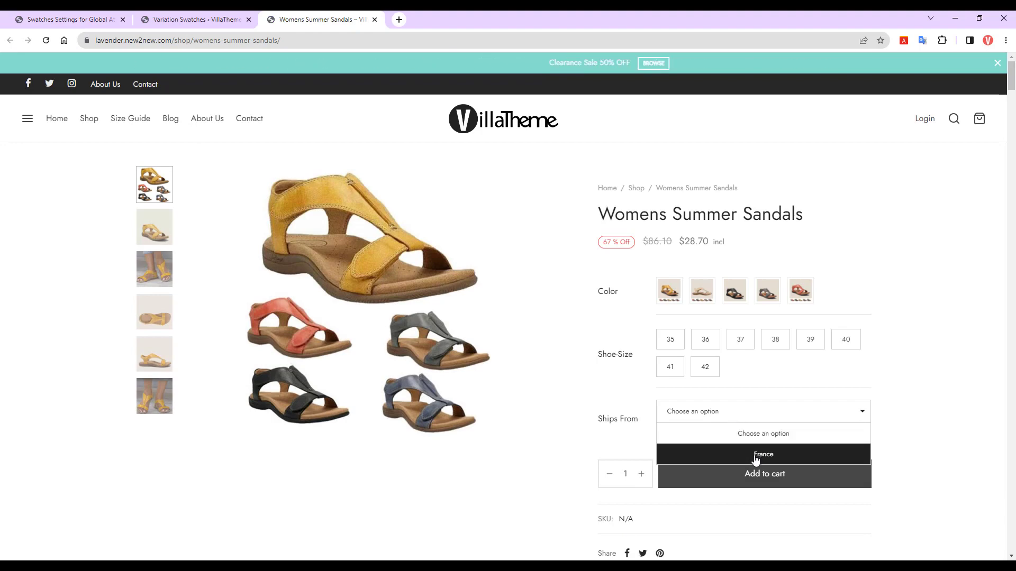
Pick France in the Ships From dropdown and select the red sandal variant.
{"action": "left_click", "coordinate": [740, 339]}
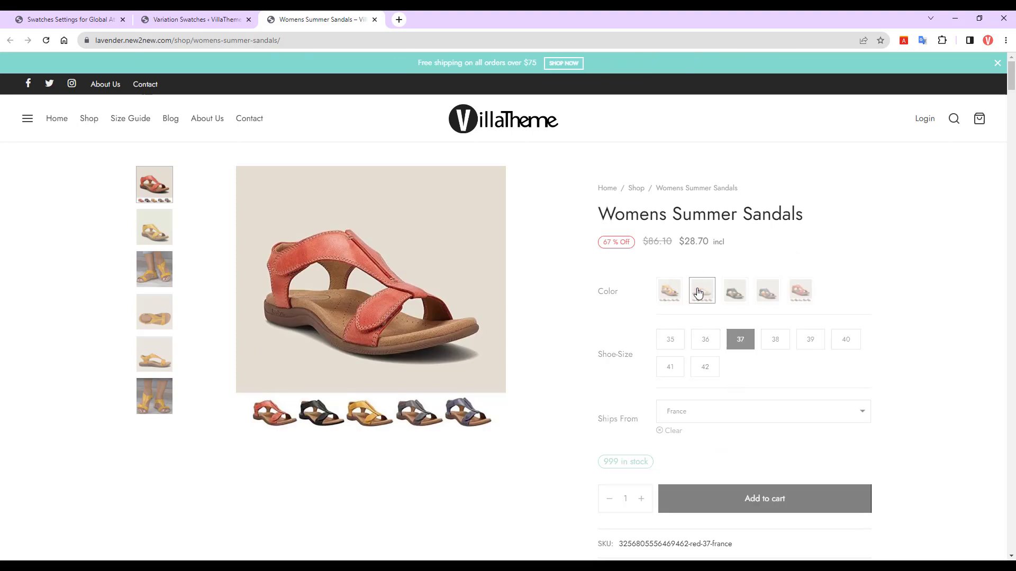
{"action": "left_click", "coordinate": [701, 290]}
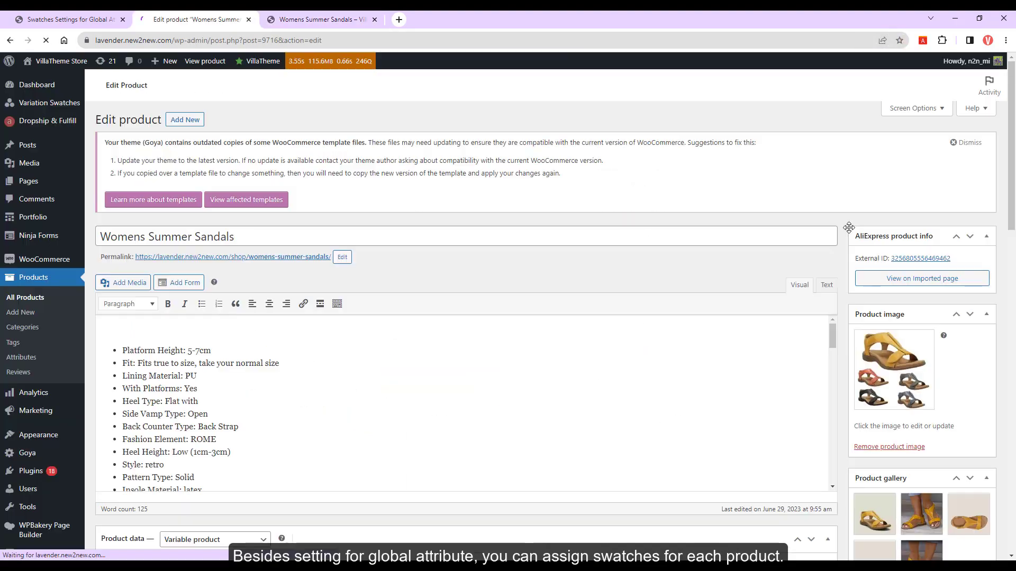
Locate the color attribute in the sandal's Product data Attributes and expand its swatch settings.
{"action": "scroll", "scroll_direction": "down", "scroll_amount": 3}
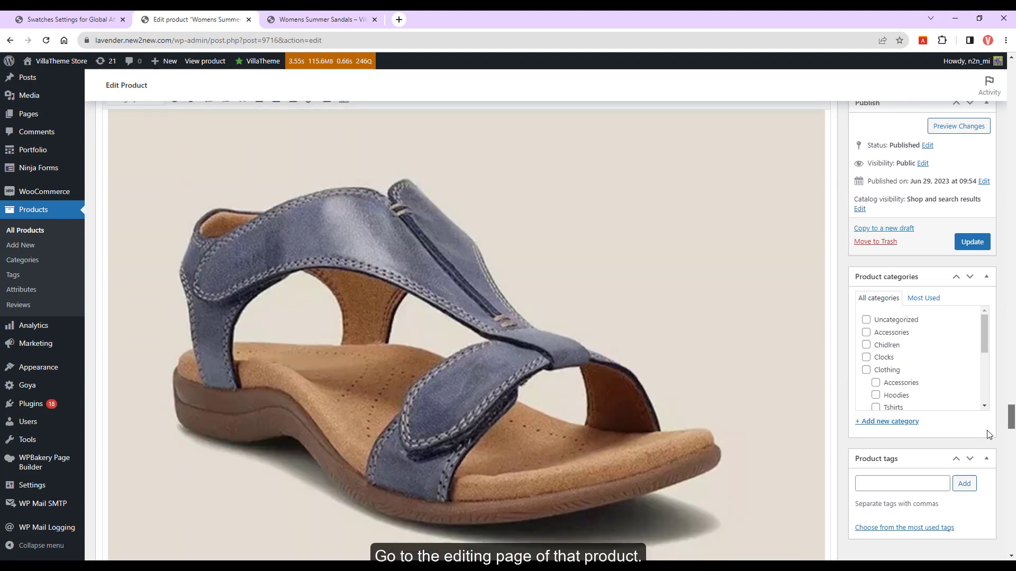
{"action": "scroll", "scroll_direction": "down", "scroll_amount": 3}
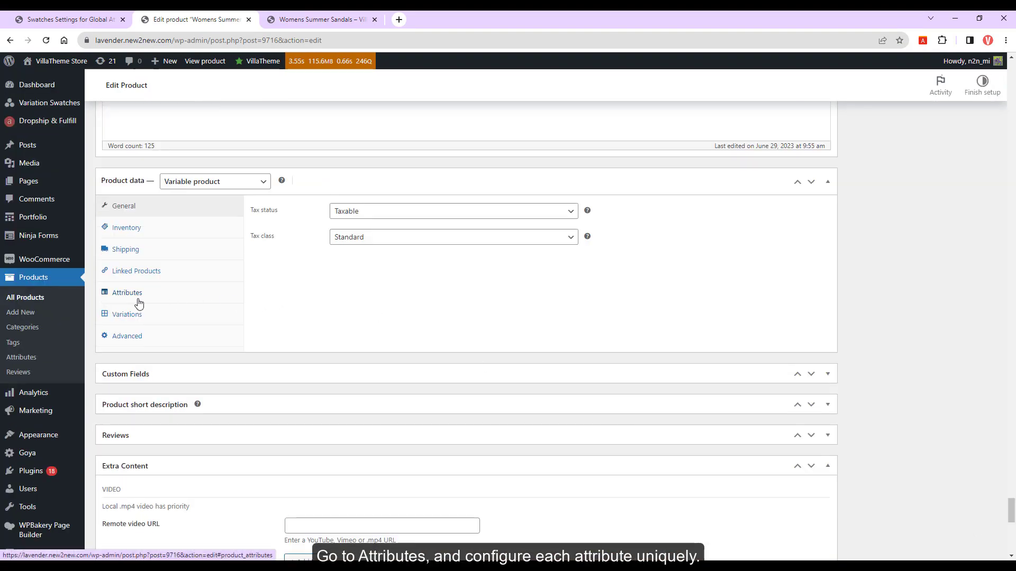
{"action": "left_click", "coordinate": [127, 292]}
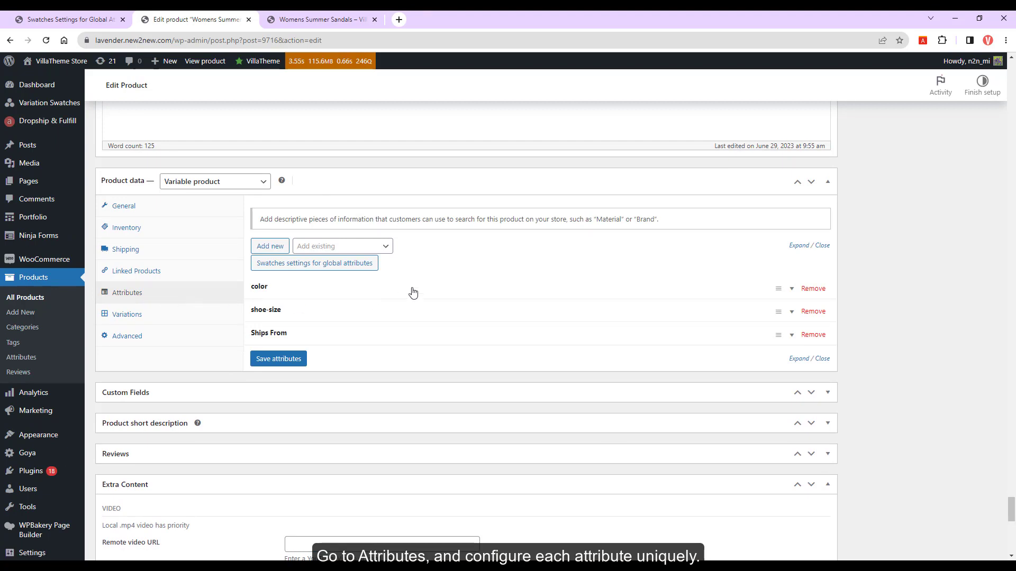
{"action": "left_click", "coordinate": [258, 287]}
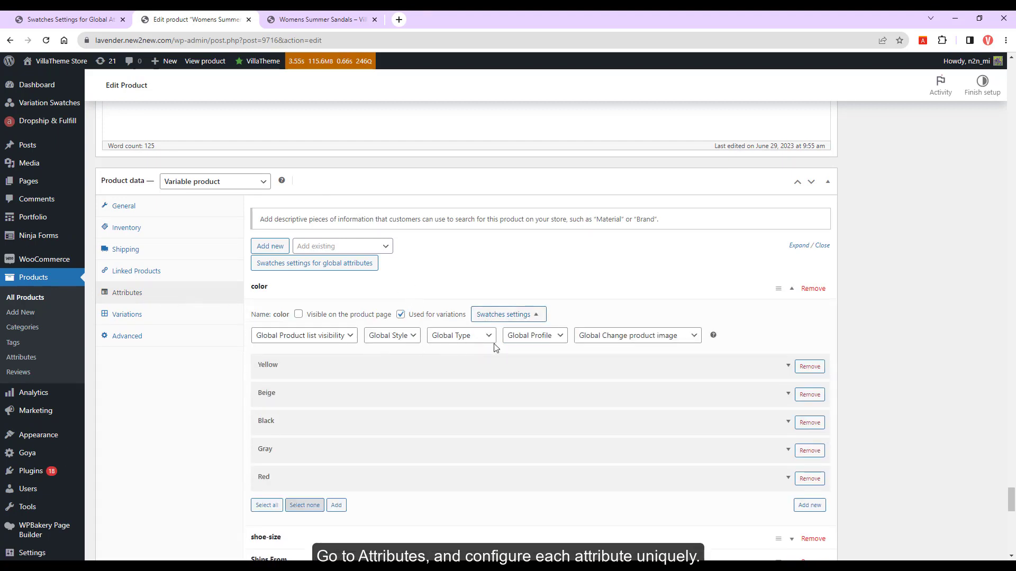
{"action": "scroll", "scroll_direction": "down", "scroll_amount": 3}
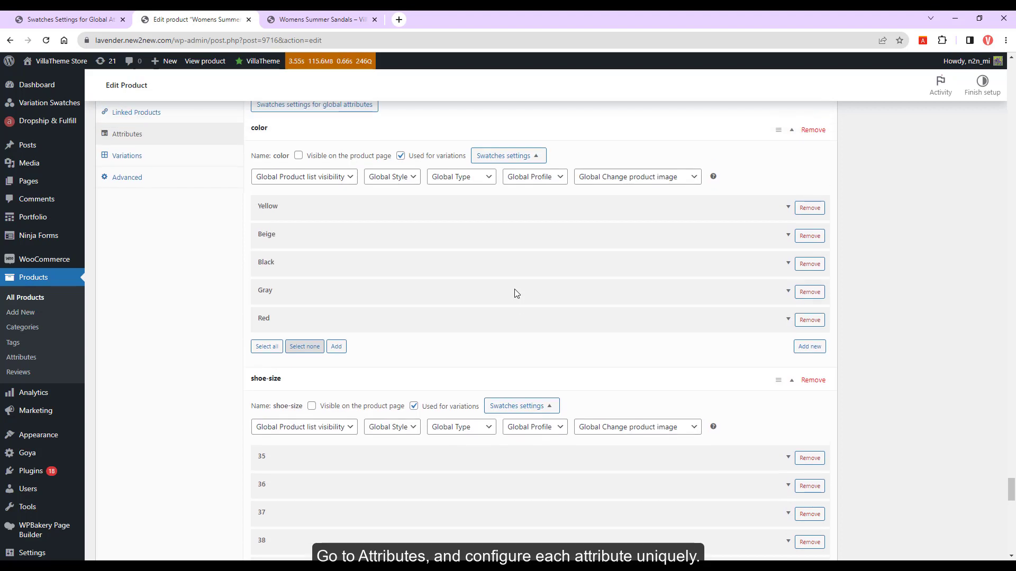
Set color's Global Type to Color with the Color Design profile and check the round swatches on the storefront.
{"action": "left_click", "coordinate": [461, 177]}
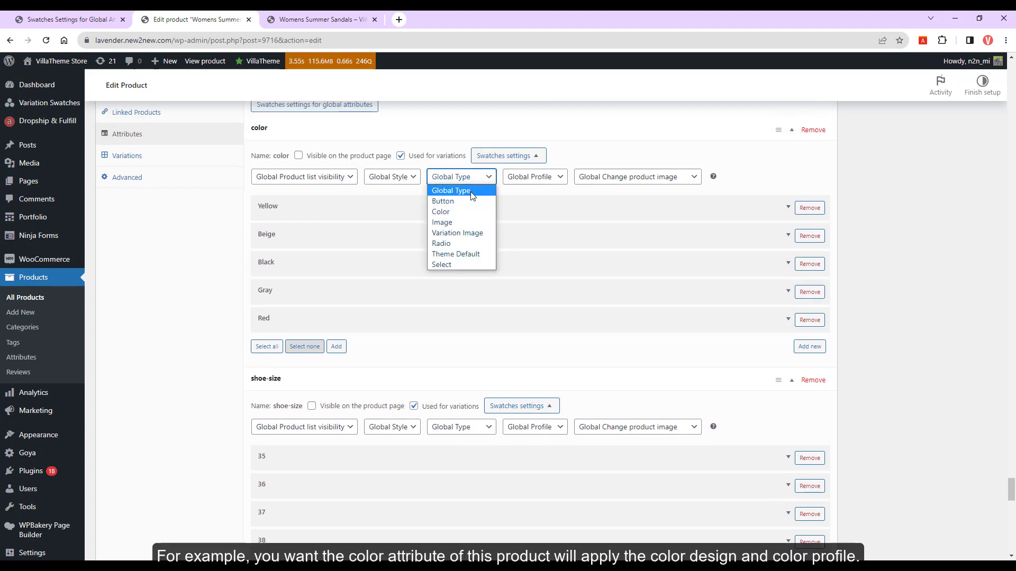
{"action": "left_click", "coordinate": [441, 212]}
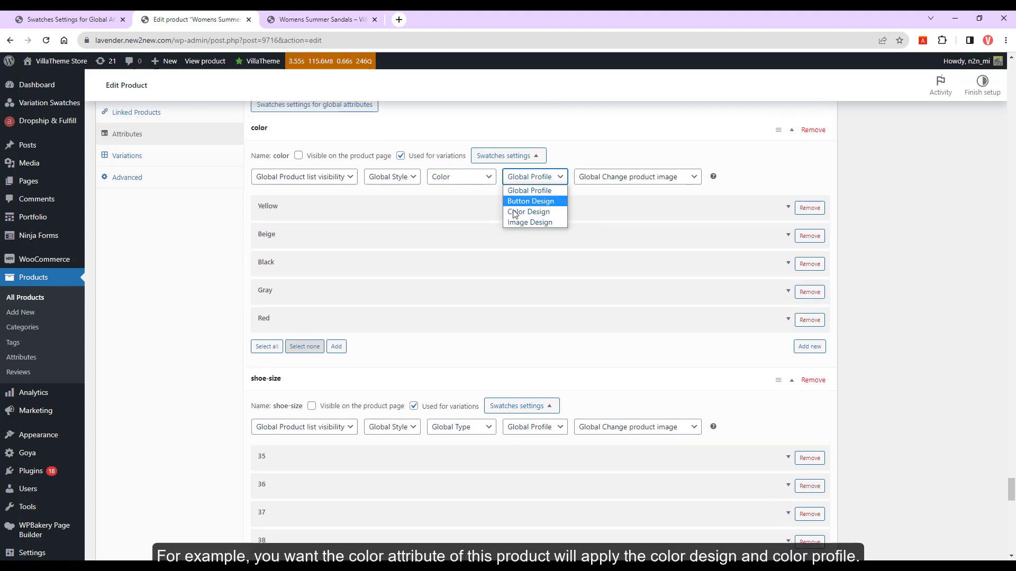
{"action": "left_click", "coordinate": [528, 211]}
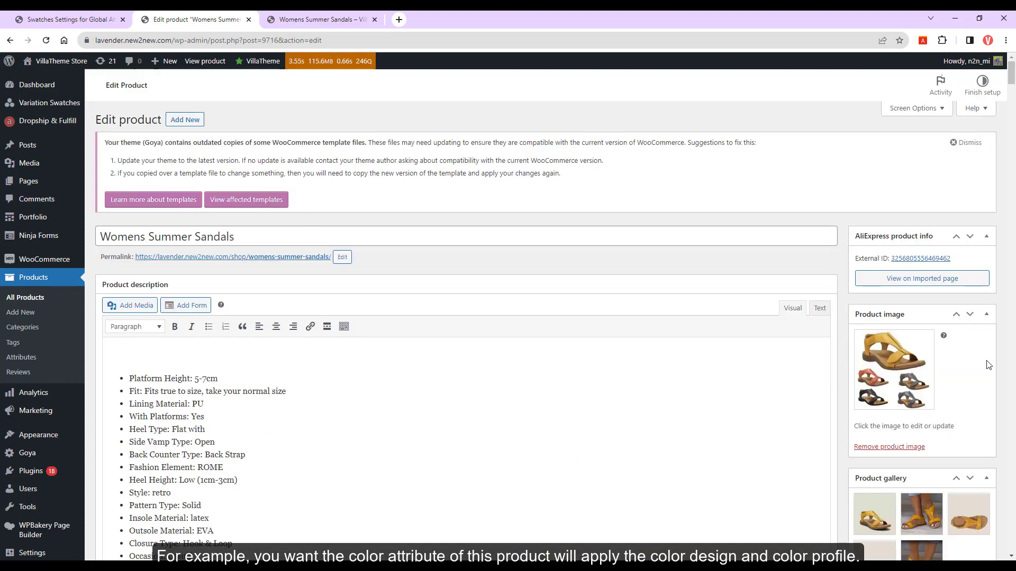
{"action": "left_click", "coordinate": [318, 19]}
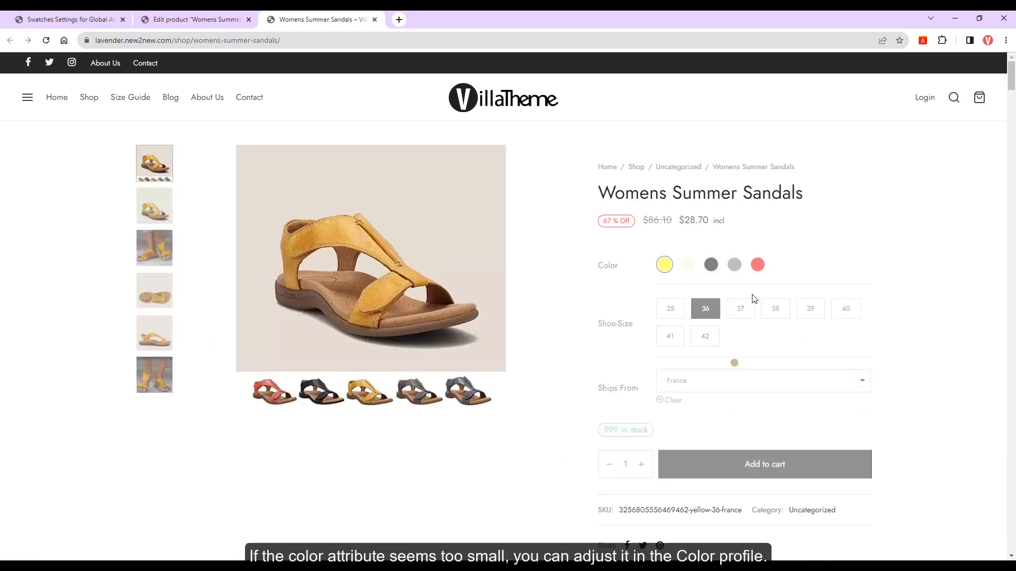
{"action": "left_click", "coordinate": [710, 265]}
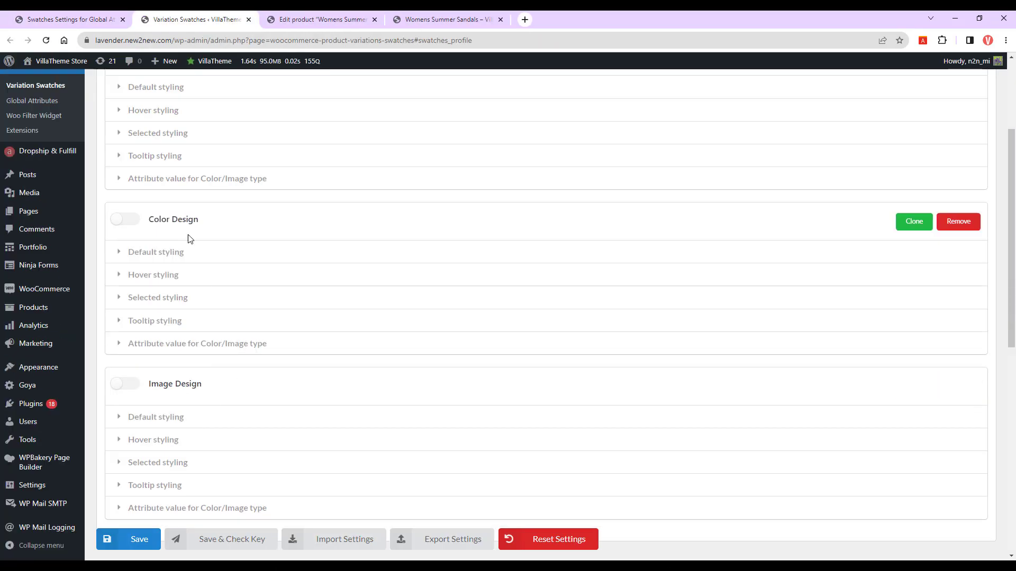
Expand the Color Design profile's Default styling to edit swatch height and width.
{"action": "left_click", "coordinate": [155, 251]}
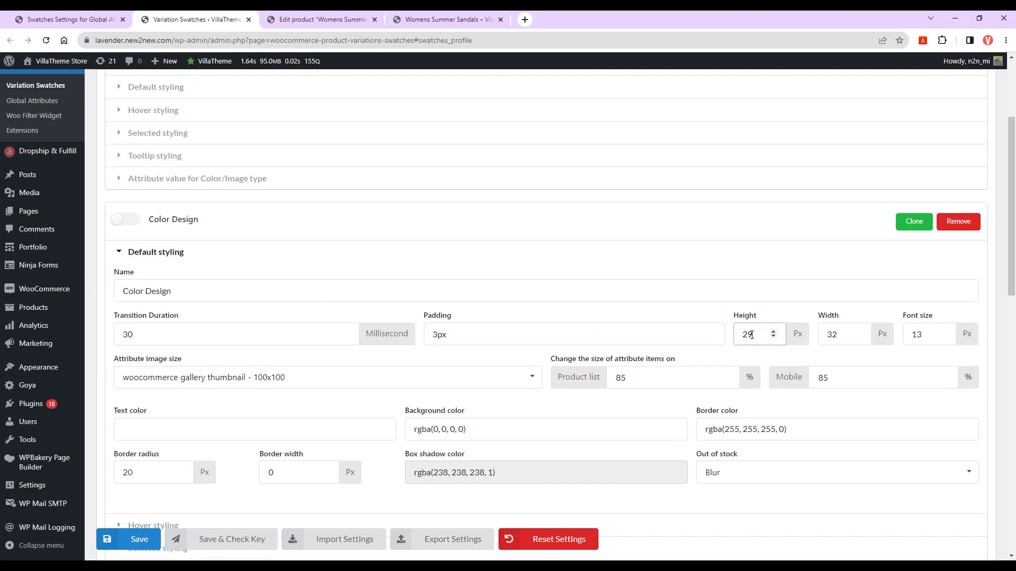